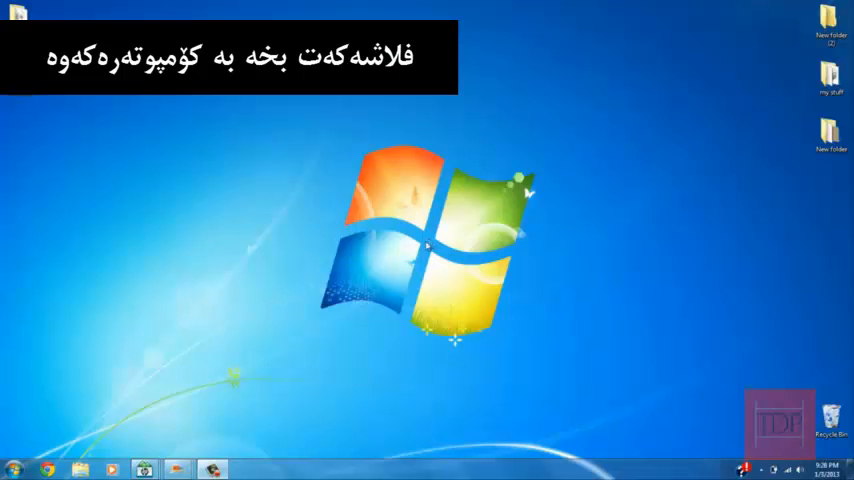
# Step: Set up a quick format of FLASH (H:) as FAT32 with the default allocation unit size
pyautogui.click(12, 468)
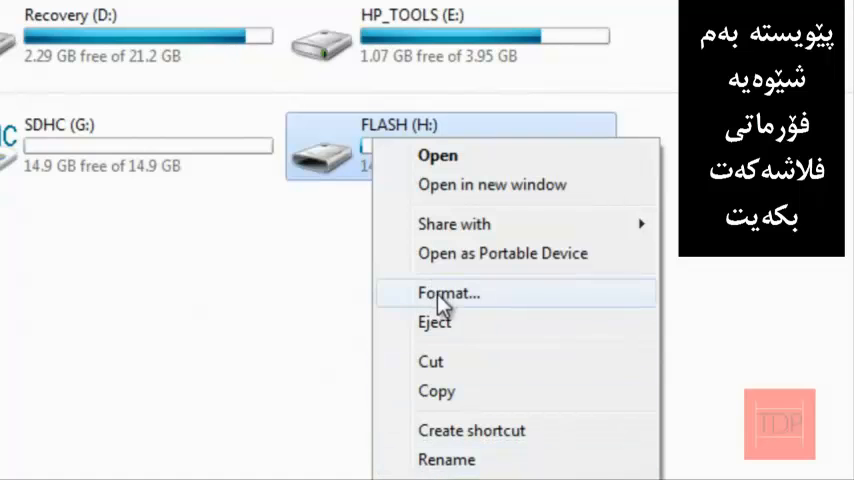
pyautogui.click(448, 292)
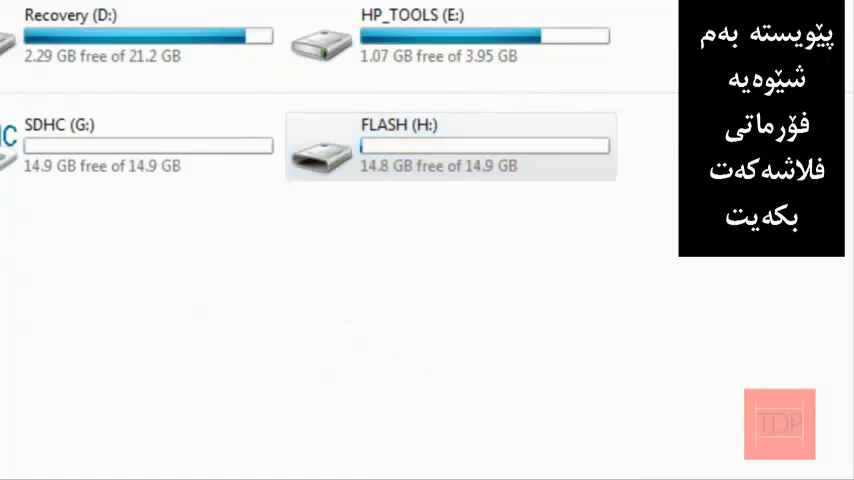
pyautogui.click(330, 164)
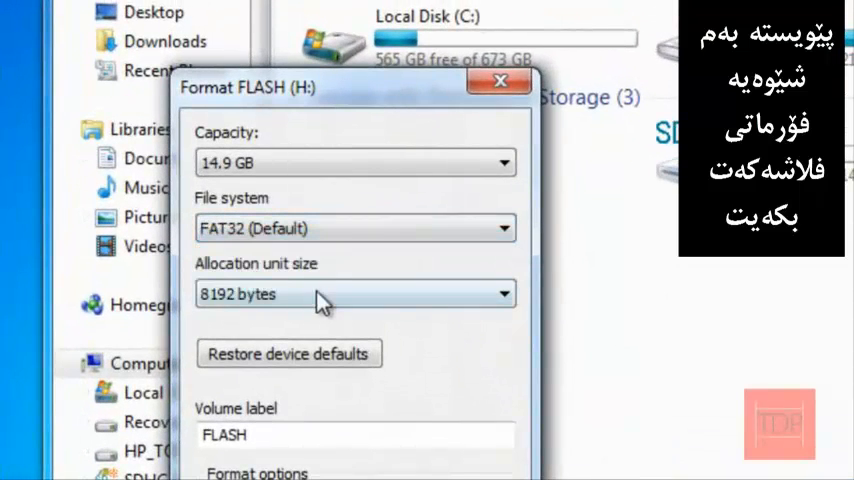
pyautogui.click(356, 292)
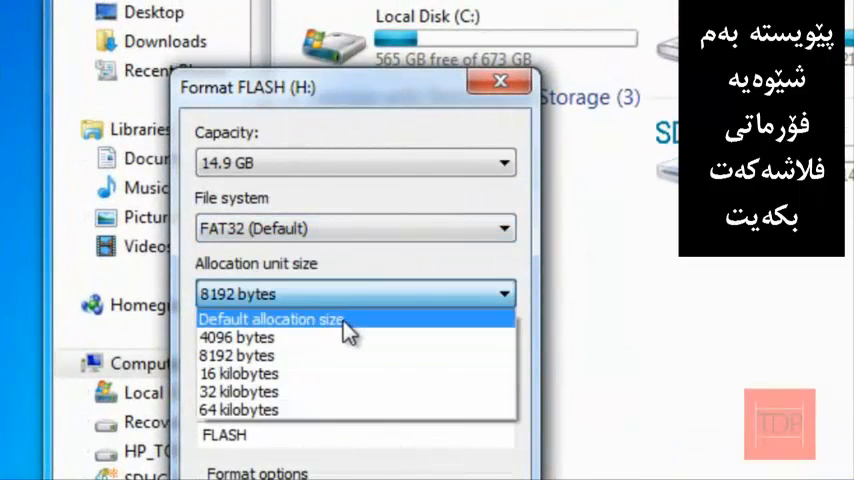
pyautogui.click(272, 318)
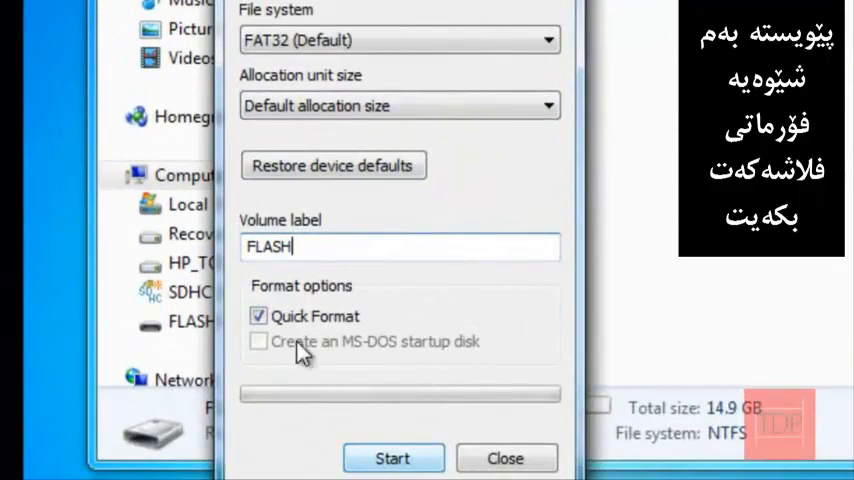
# Step: Run the format, confirming data erasure and dismissing the completion notice
pyautogui.click(392, 458)
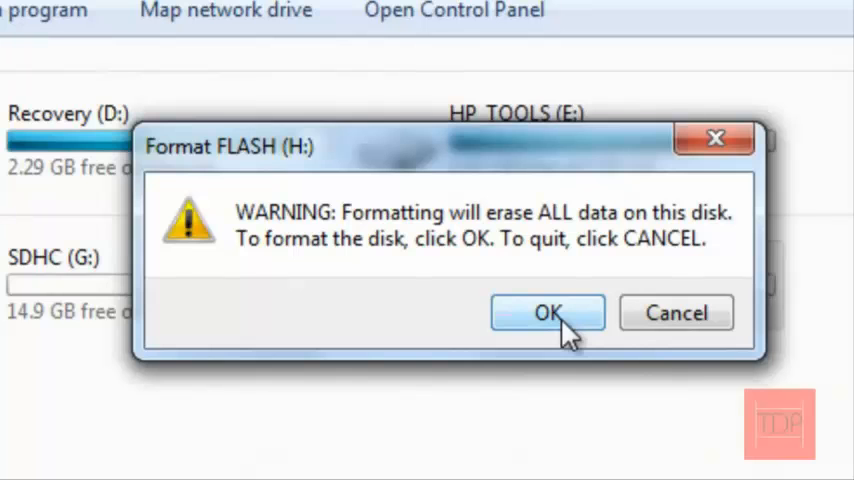
pyautogui.click(548, 312)
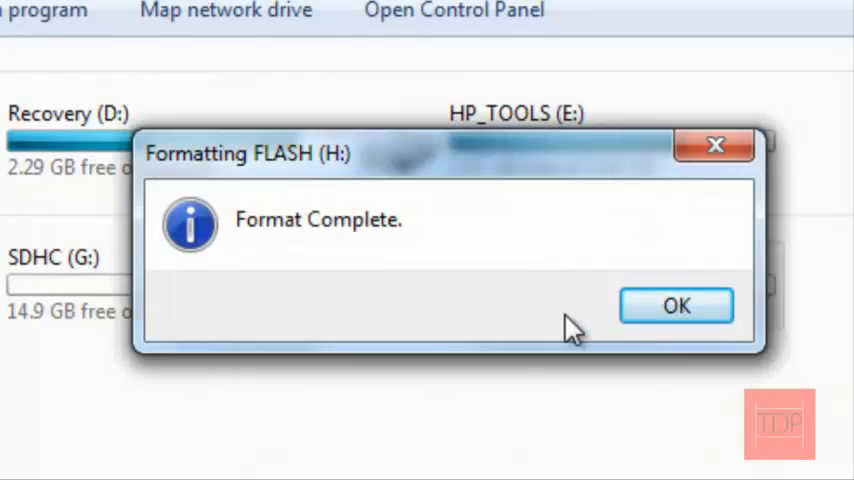
pyautogui.moveTo(338, 176)
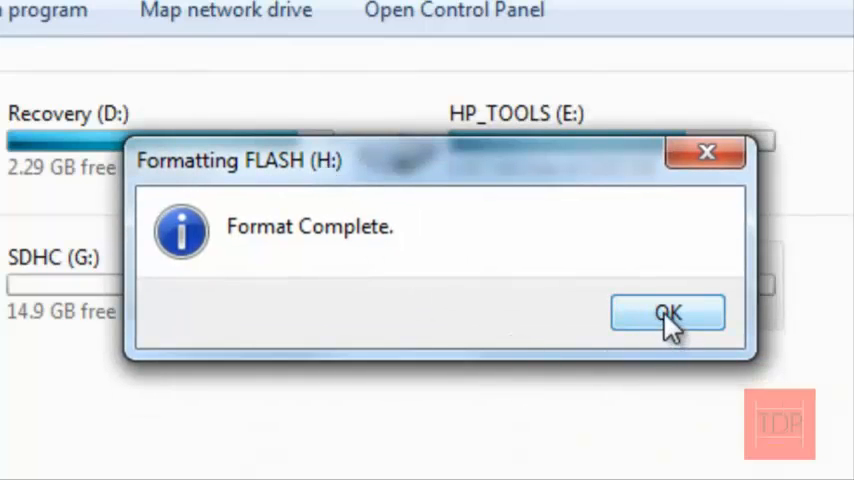
pyautogui.click(668, 312)
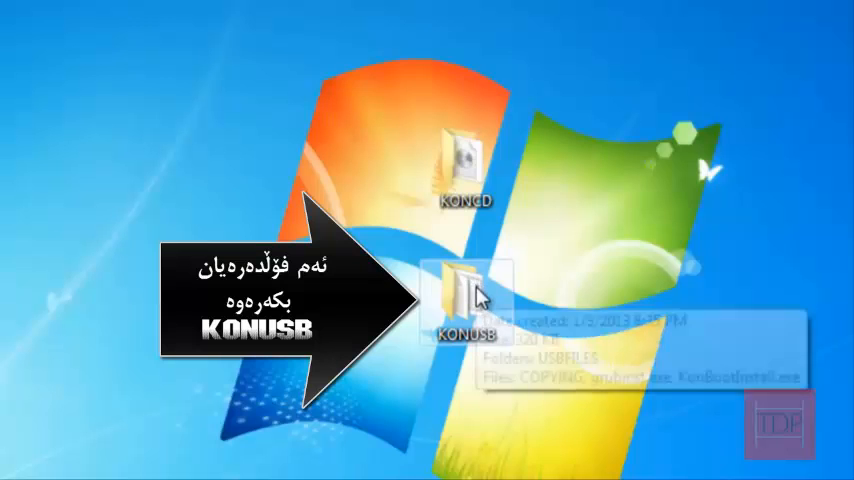
# Step: Run KonBootInstall.exe from the KONUSB folder and install the loader to drive h
pyautogui.doubleClick(466, 290)
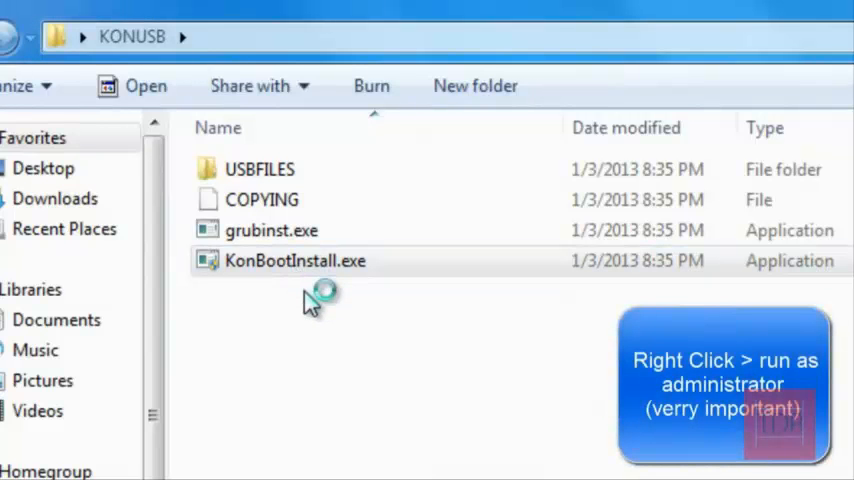
pyautogui.doubleClick(296, 260)
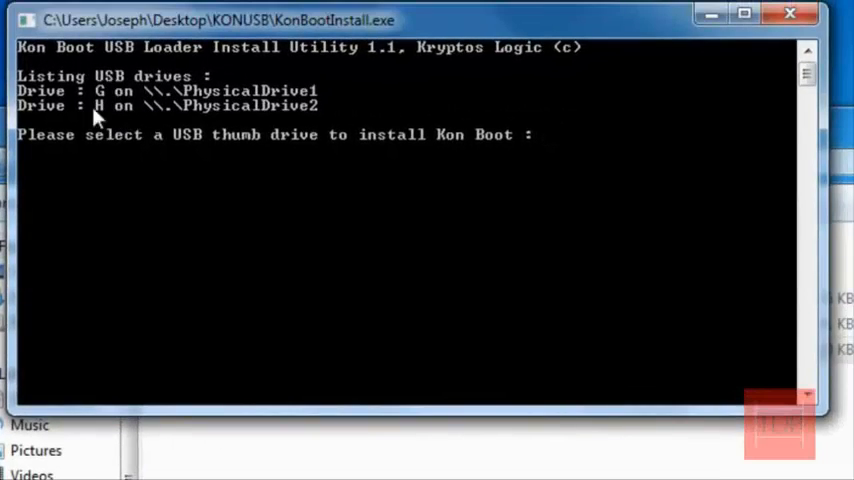
pyautogui.click(14, 474)
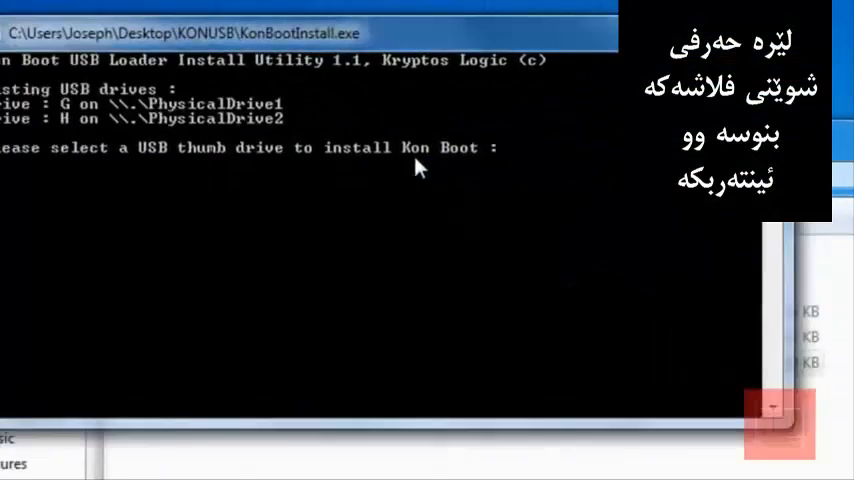
pyautogui.write('h')
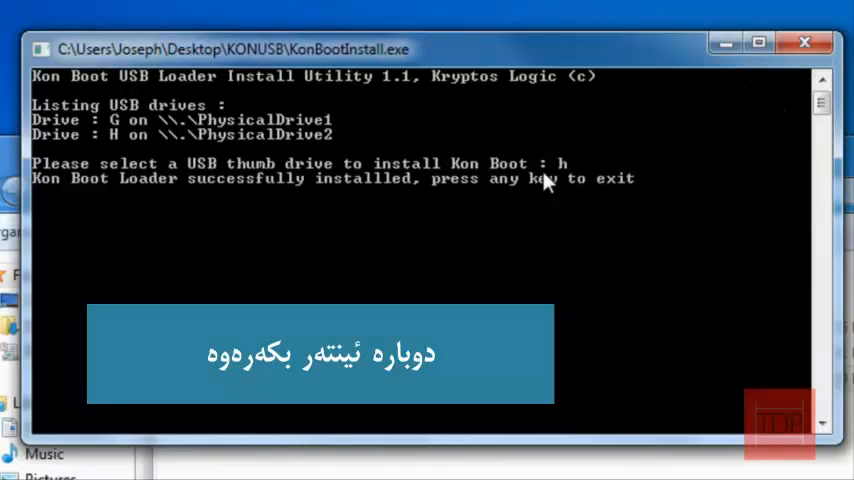
pyautogui.press('enter')
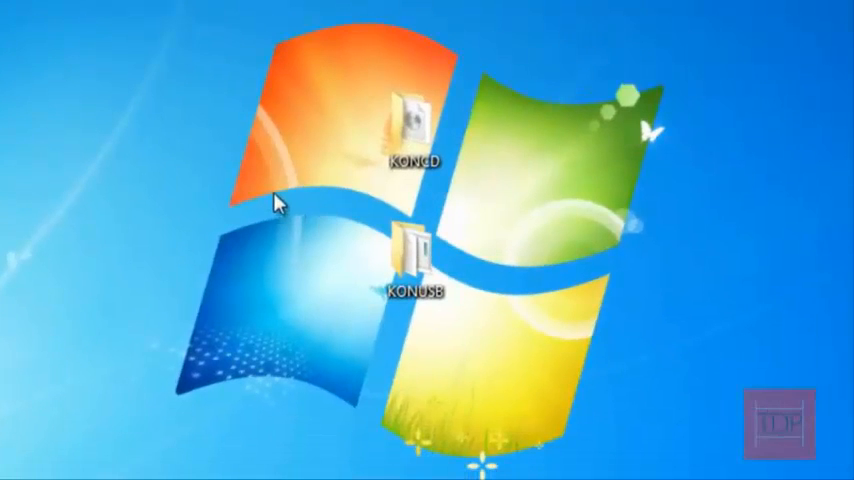
pyautogui.moveTo(764, 264)
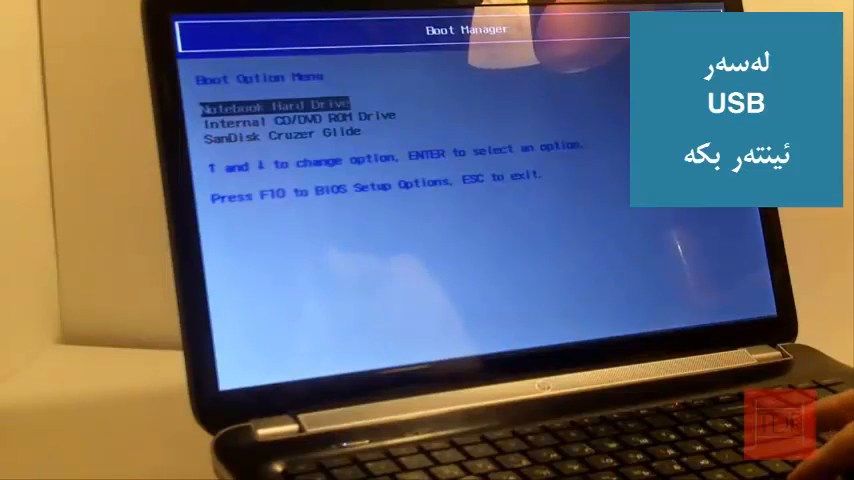
# Step: Select SanDisk Cruzer Glide in Boot Manager and boot into Kon-Boot v1.1
pyautogui.press('Down')
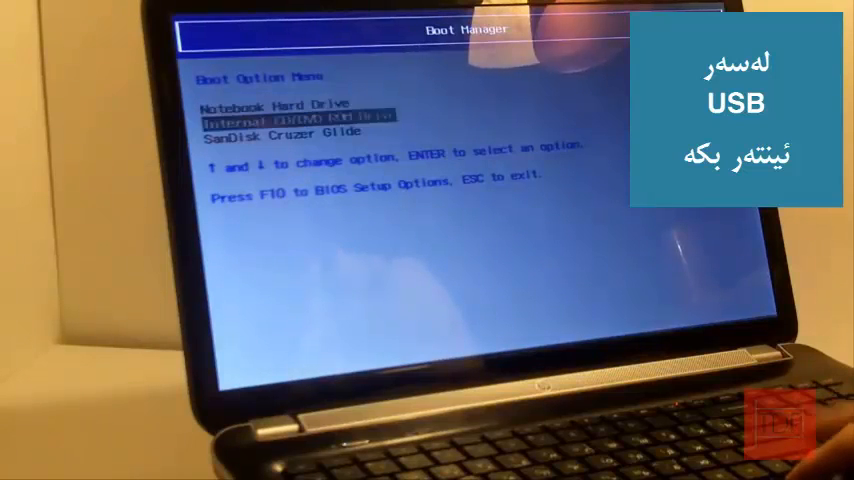
pyautogui.press('Down')
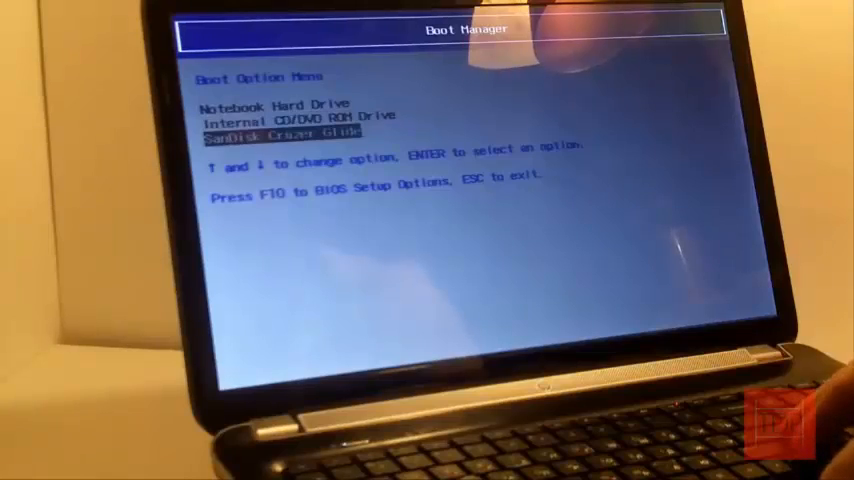
pyautogui.press('enter')
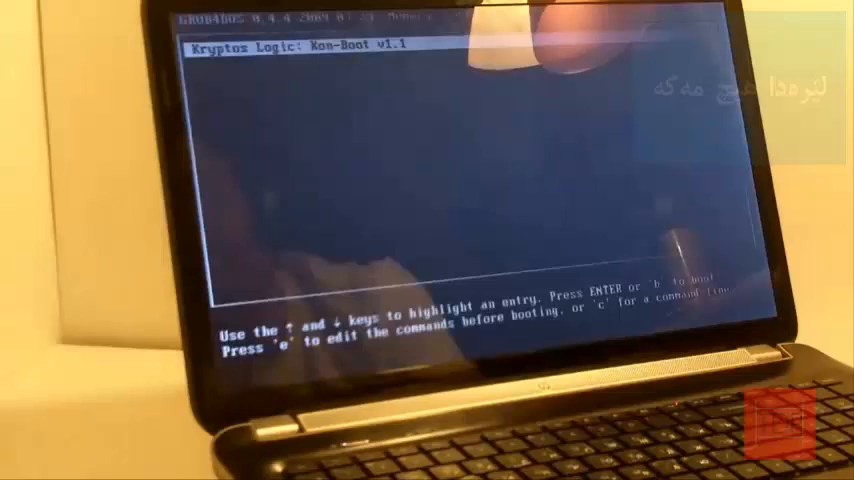